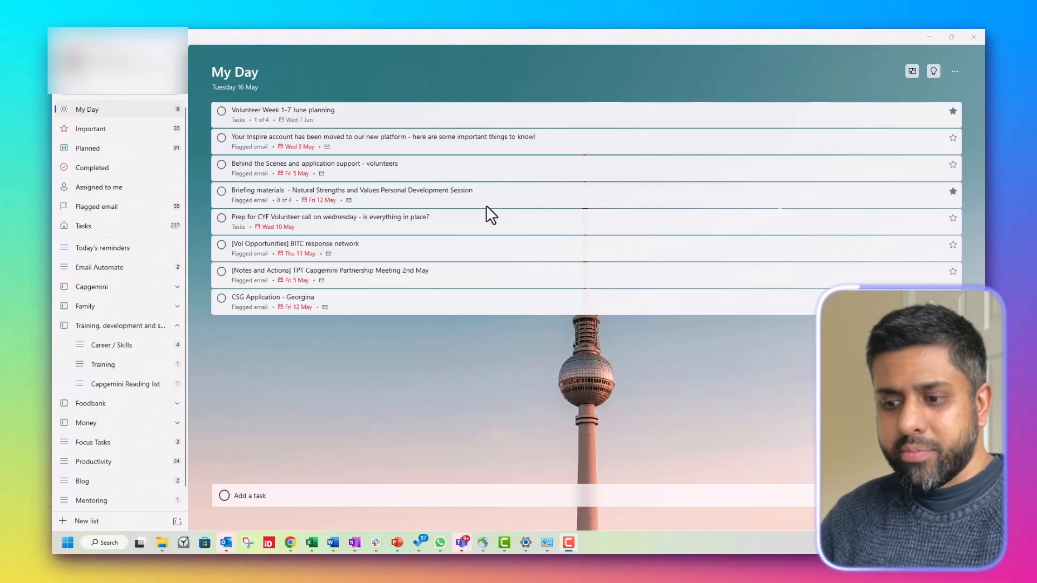
mouse_move(557, 383)
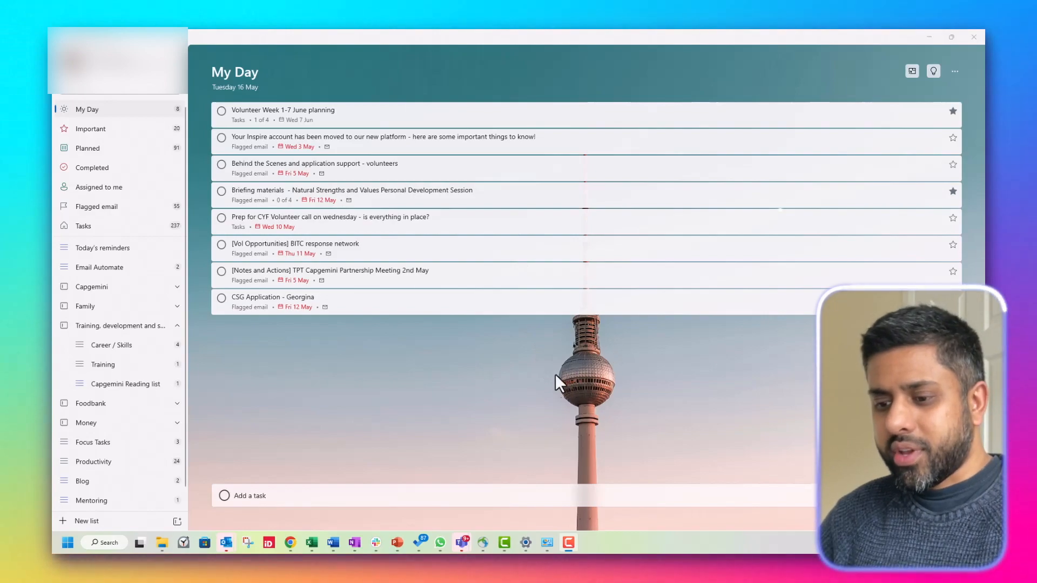
mouse_move(534, 407)
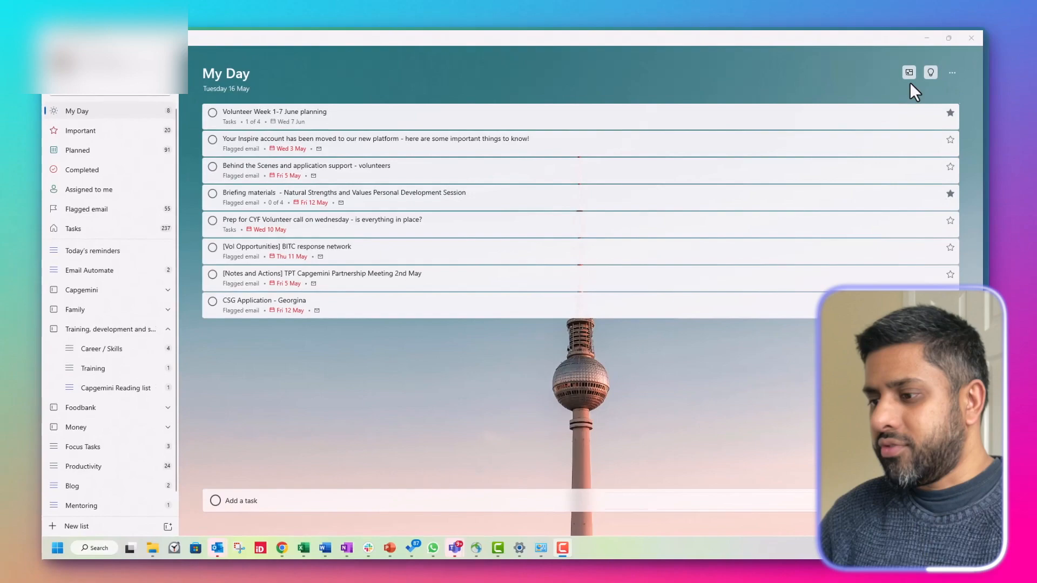
- Browse the My Day theme swatches and keep the tower photo theme selected
left_click(951, 72)
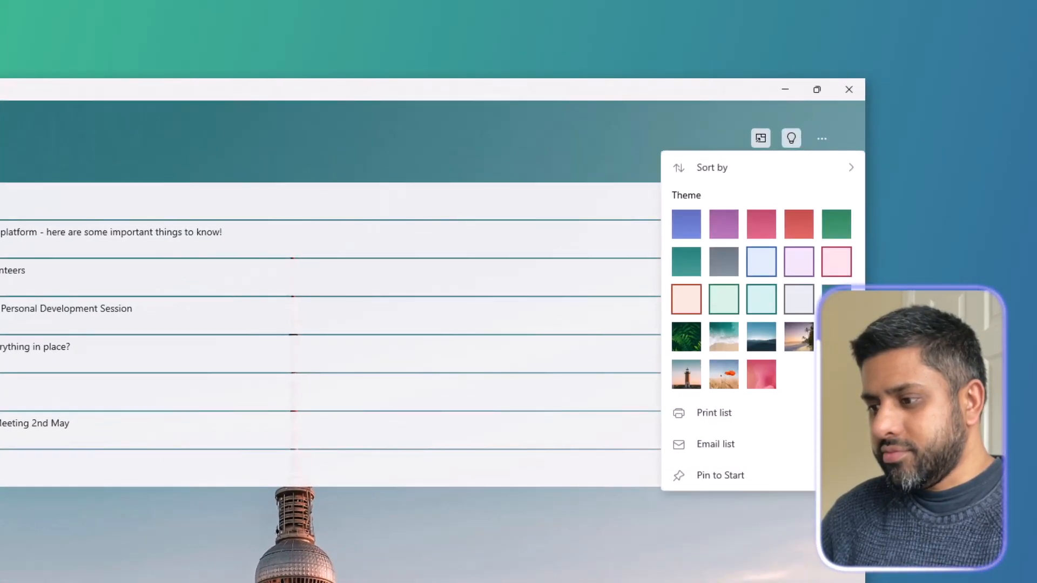
left_click(799, 337)
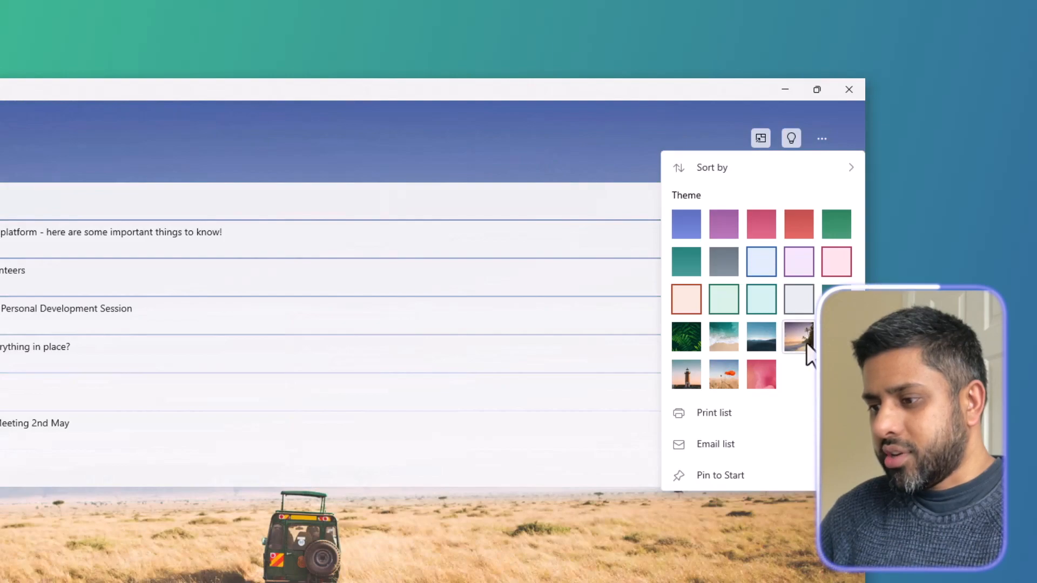
left_click(798, 337)
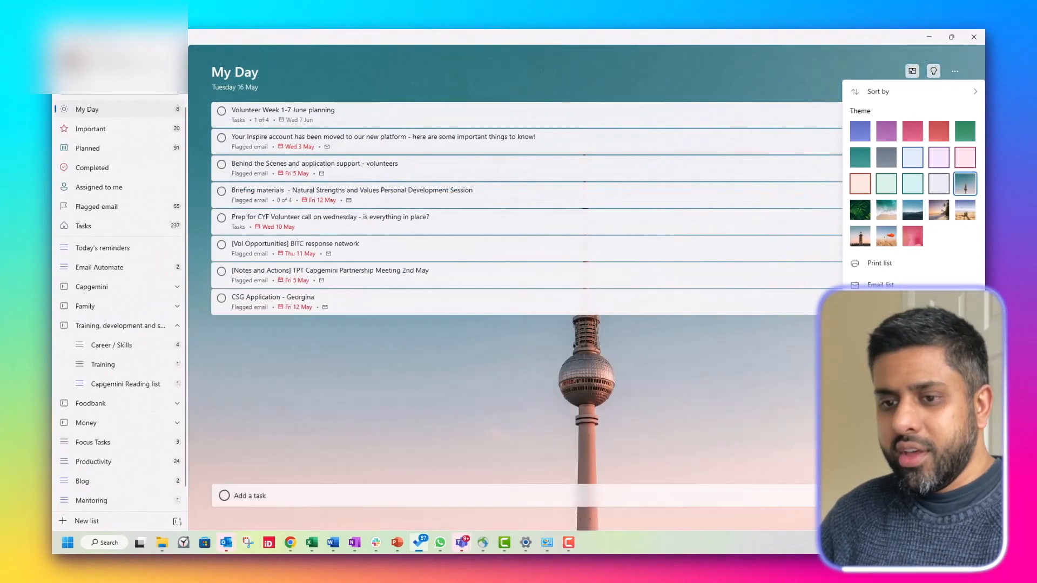
- Dismiss the theme menu and clear the stray text from the Add a task field
left_click(411, 90)
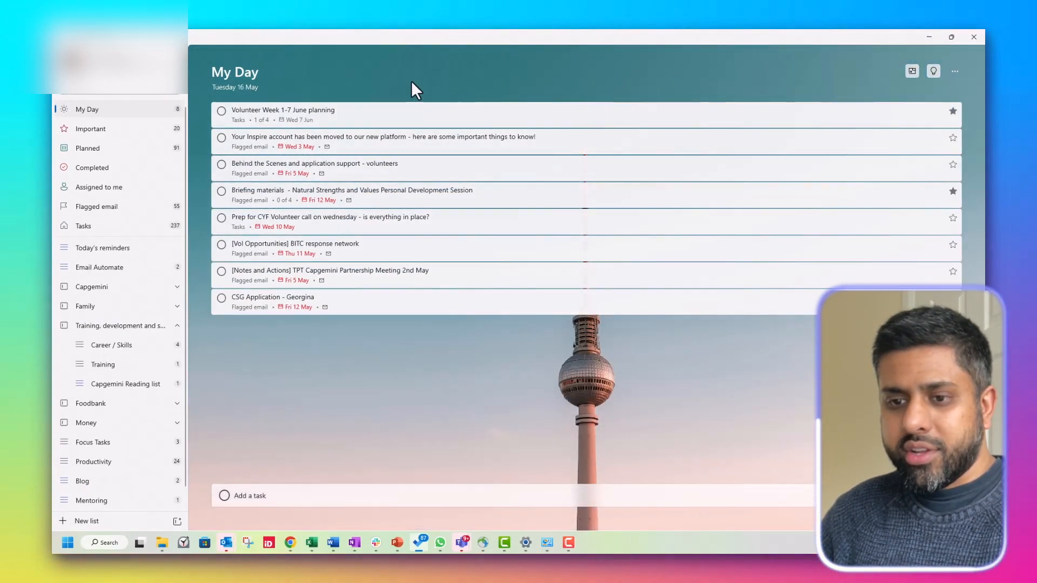
mouse_move(222, 217)
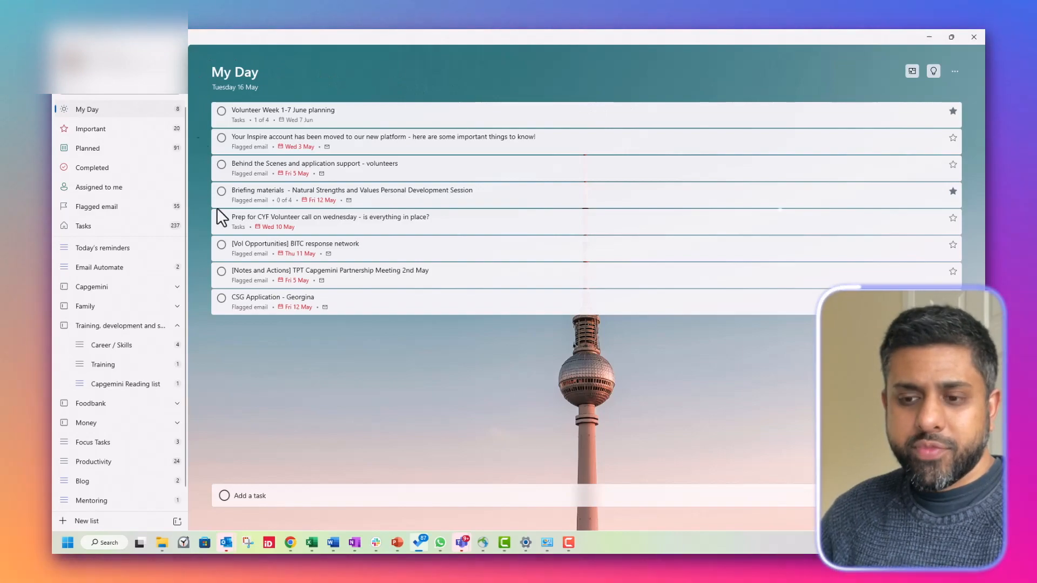
mouse_move(270, 381)
type("df")
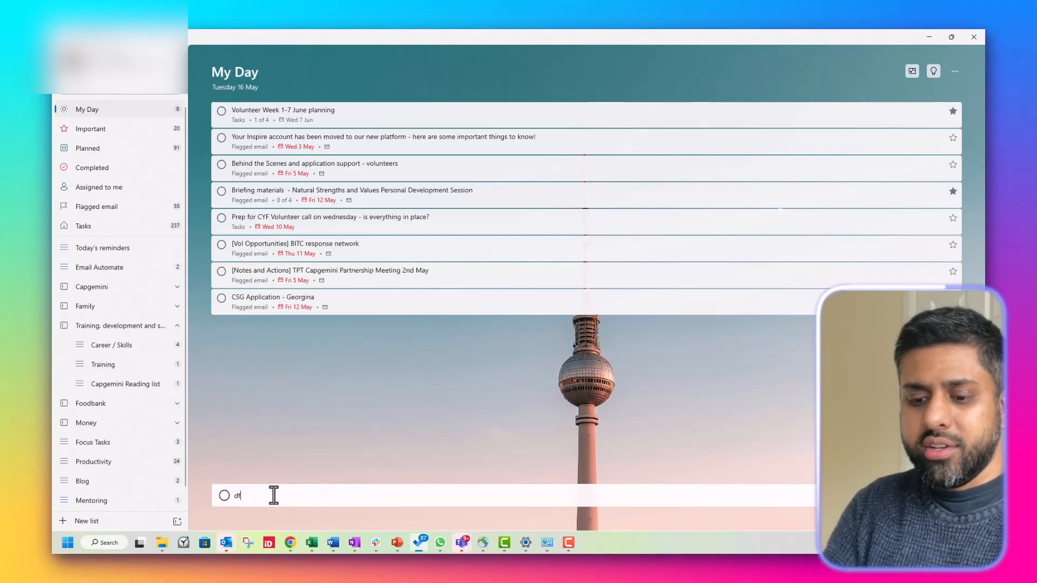
key("Backspace")
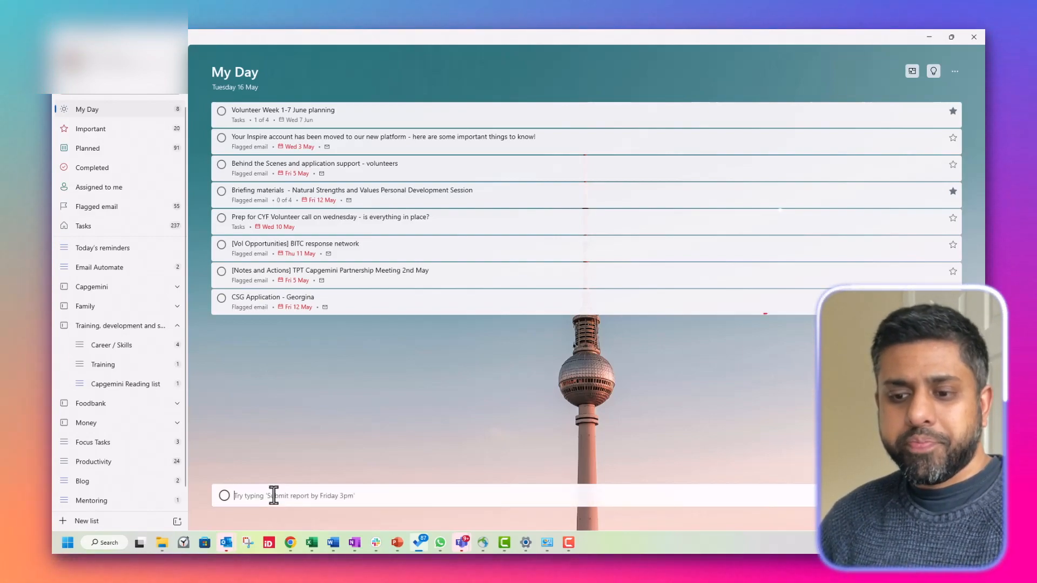
mouse_move(355, 370)
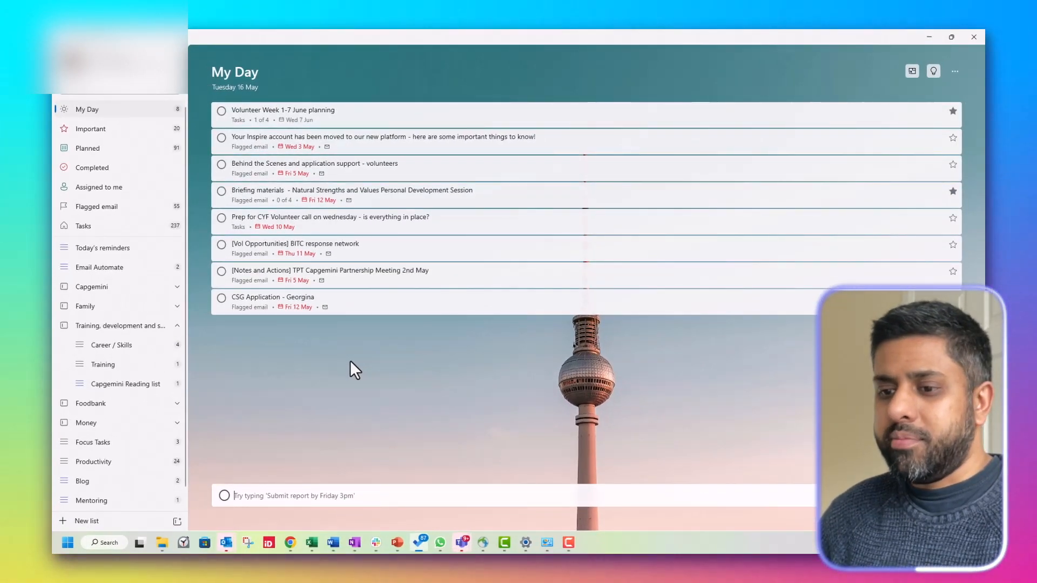
mouse_move(542, 130)
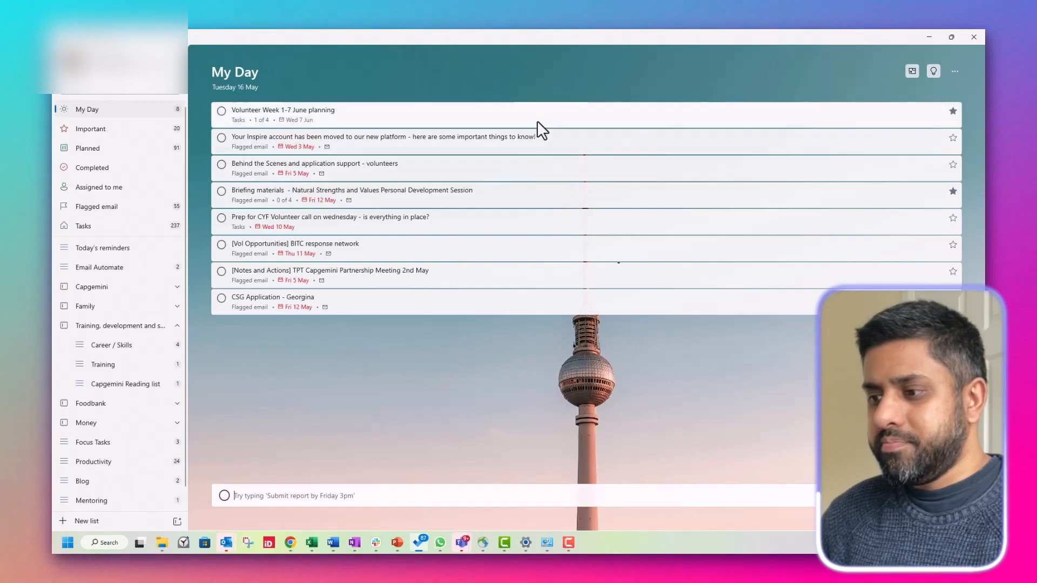
- Review the Volunteer Week 1-7 June task's four steps, leaving only the survey step ticked
left_click(282, 110)
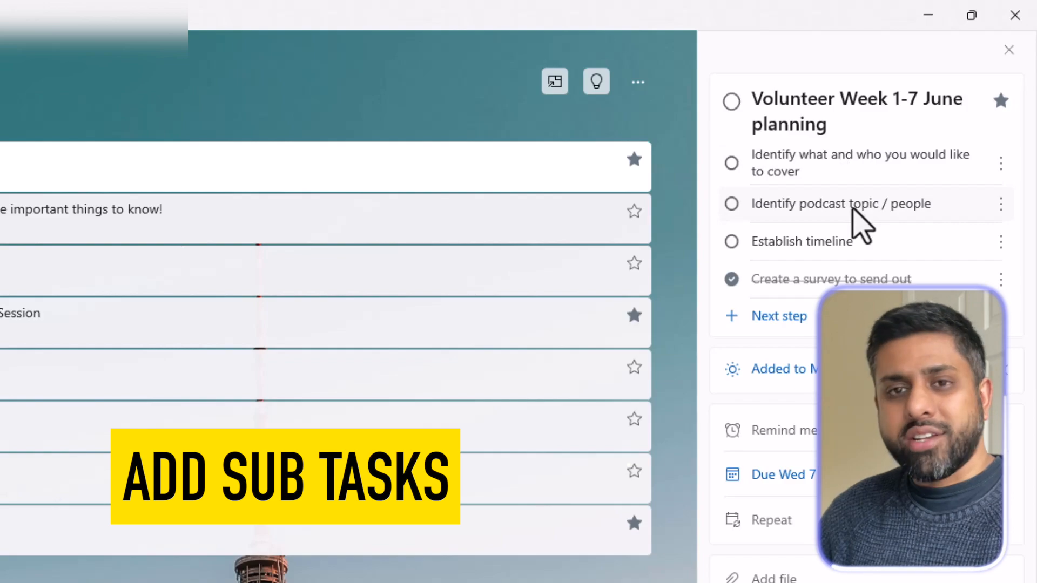
mouse_move(876, 199)
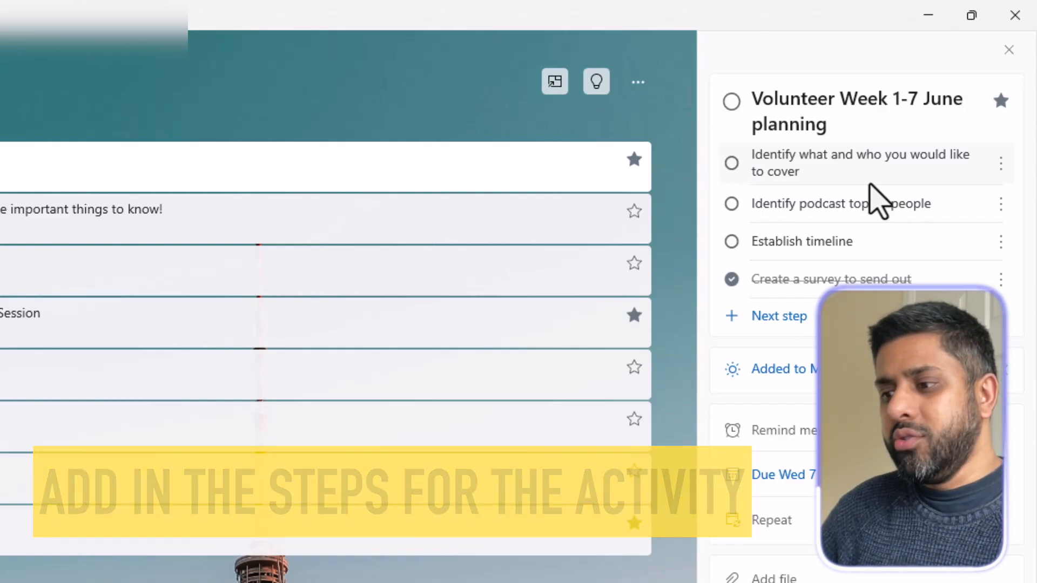
left_click(731, 163)
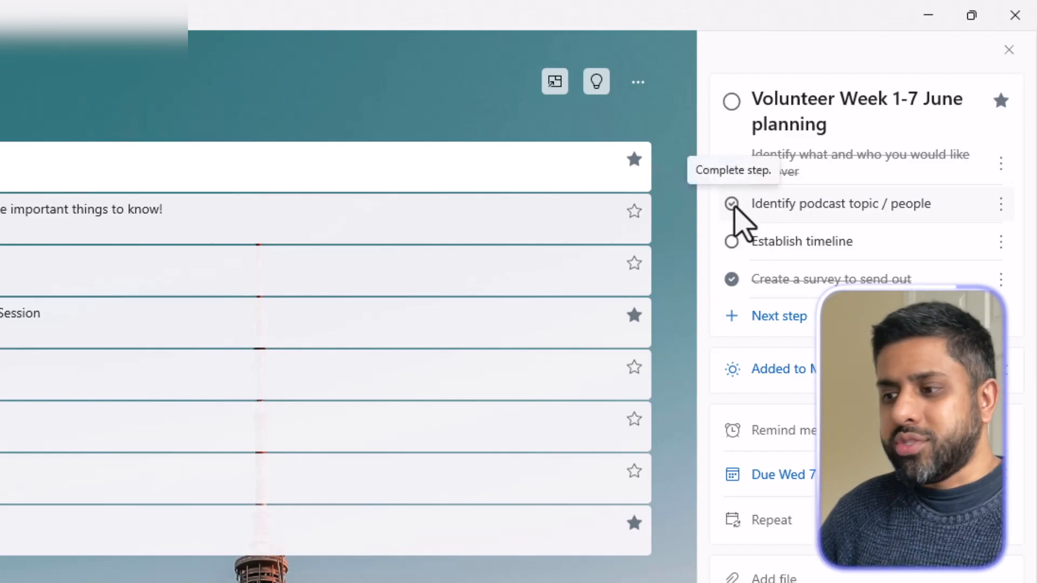
left_click(732, 164)
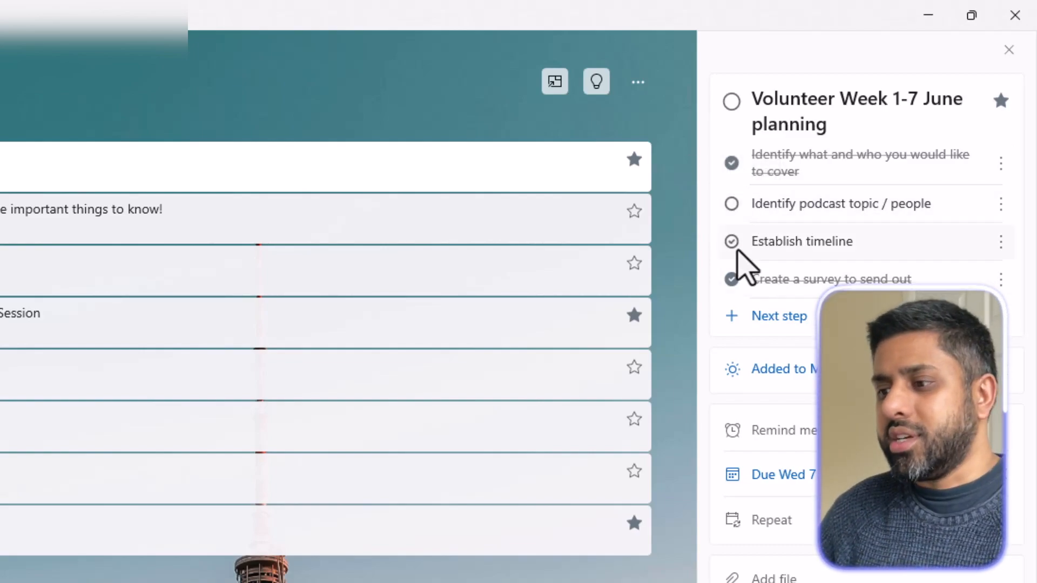
left_click(732, 241)
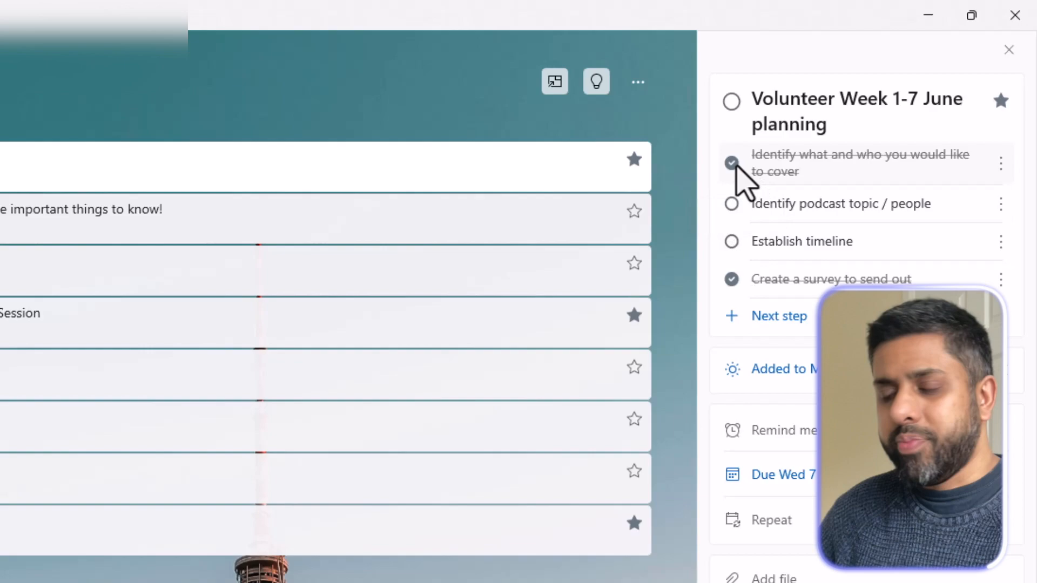
left_click(731, 163)
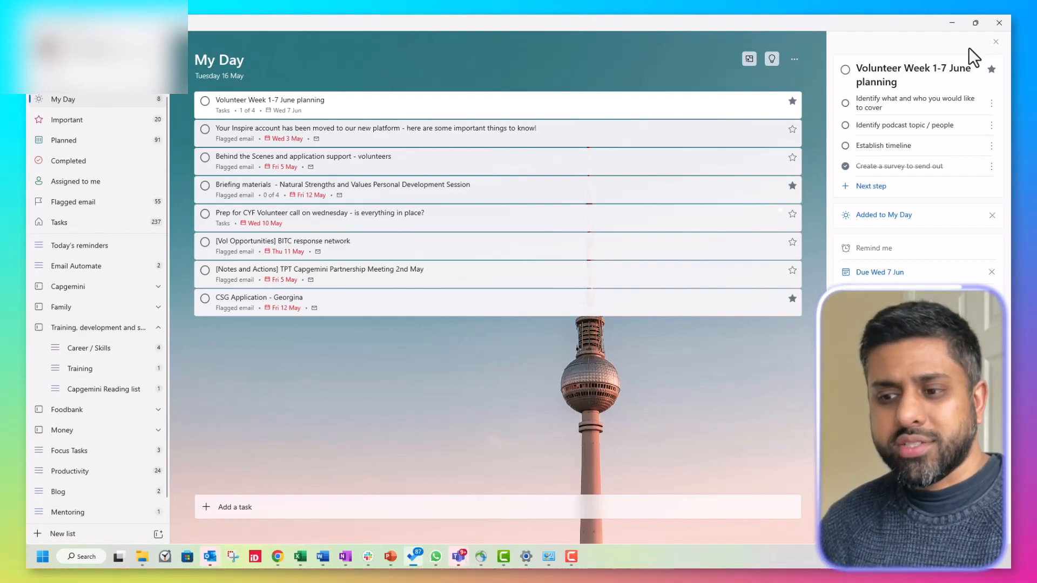
mouse_move(824, 180)
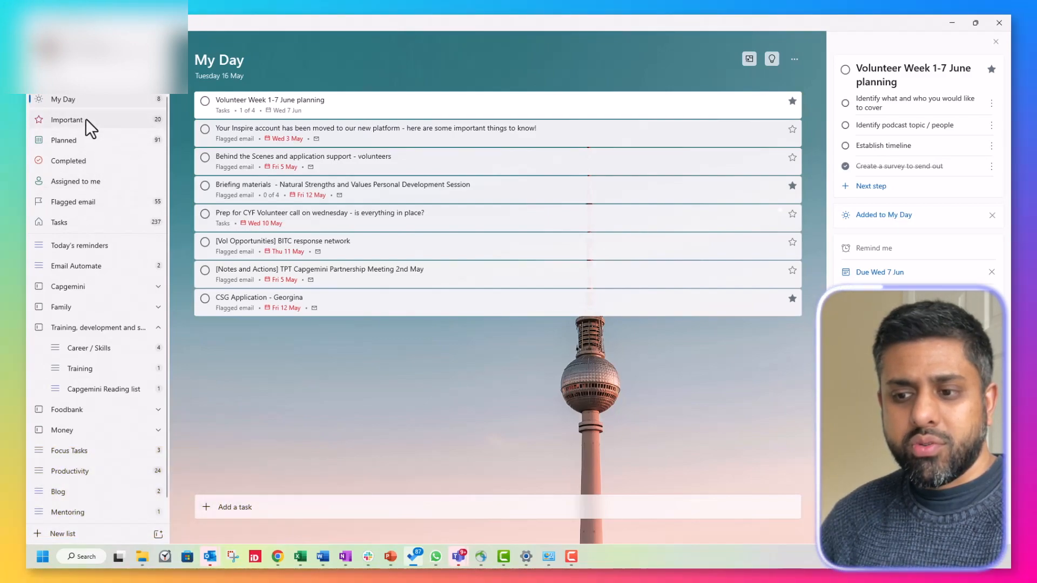
- View the Important list's starred tasks such as Palace to Palace launch call and Briefing materials
left_click(66, 120)
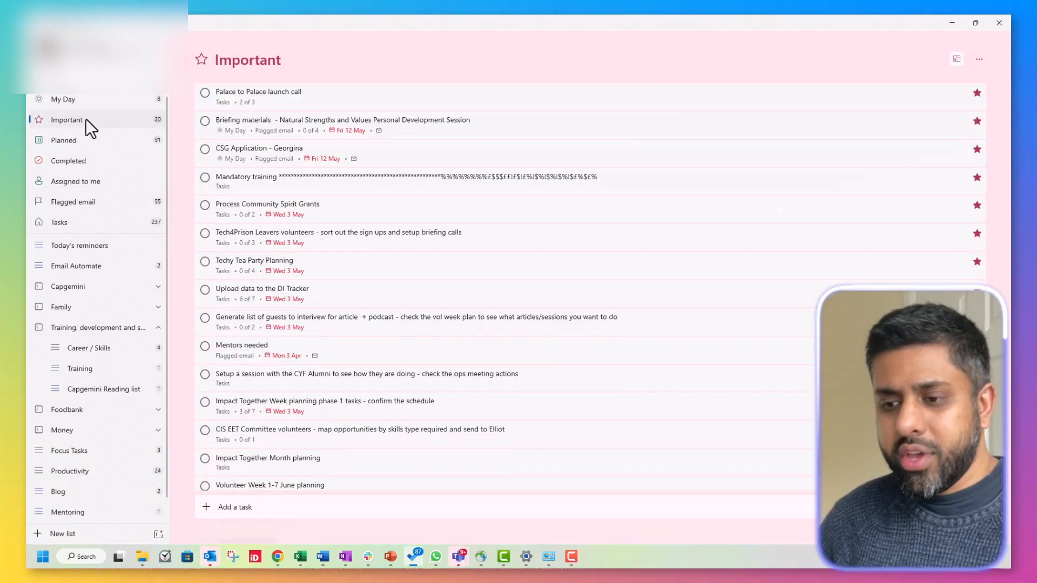
left_click(63, 99)
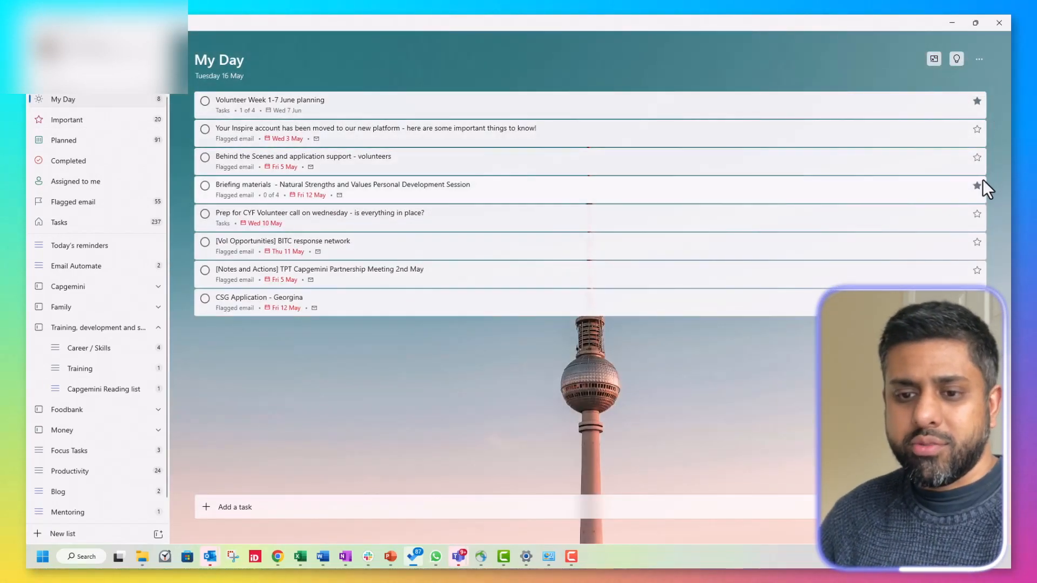
left_click(977, 186)
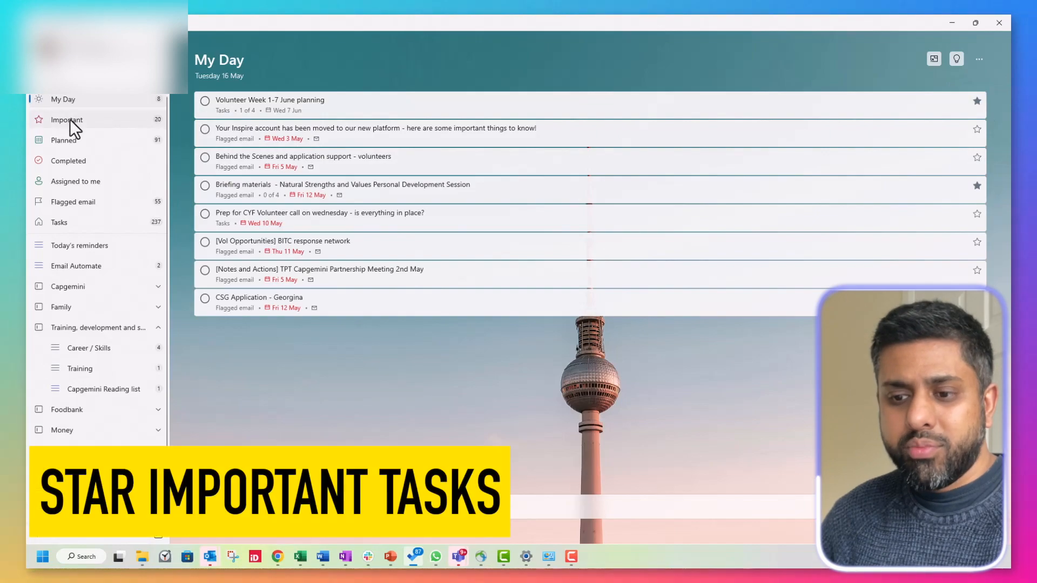
left_click(65, 120)
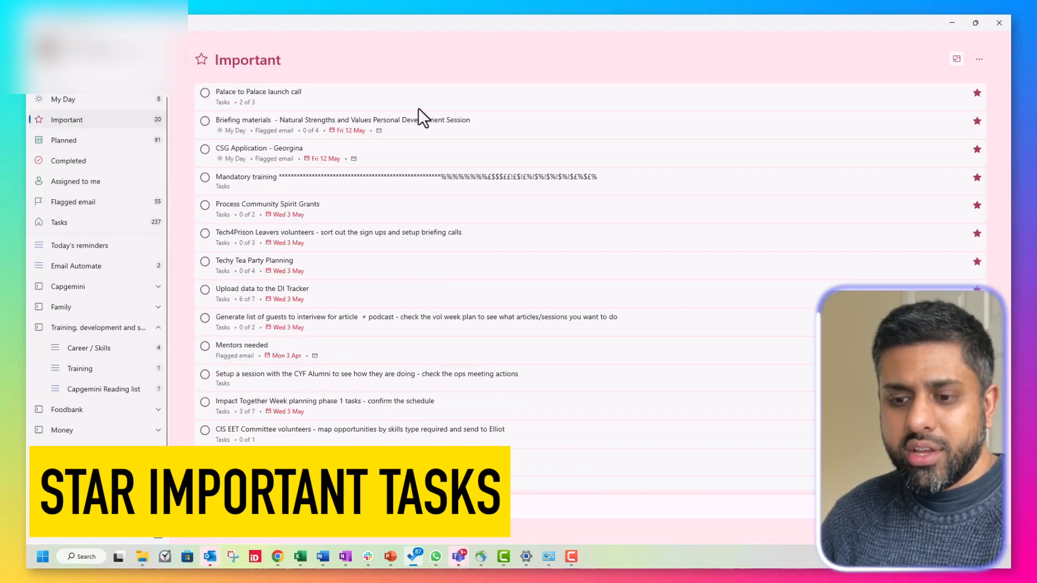
scroll("down", 3)
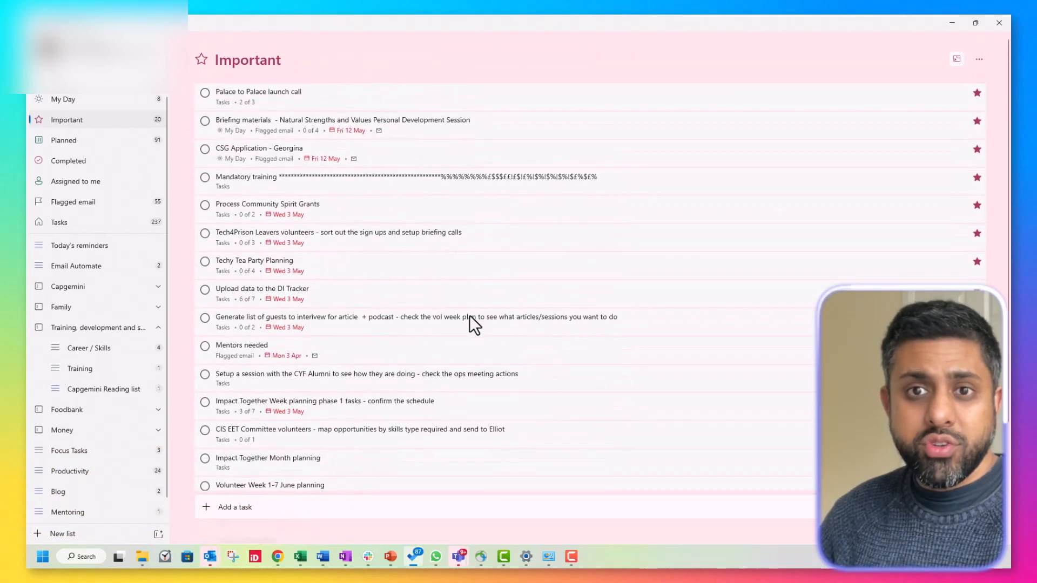
mouse_move(100, 185)
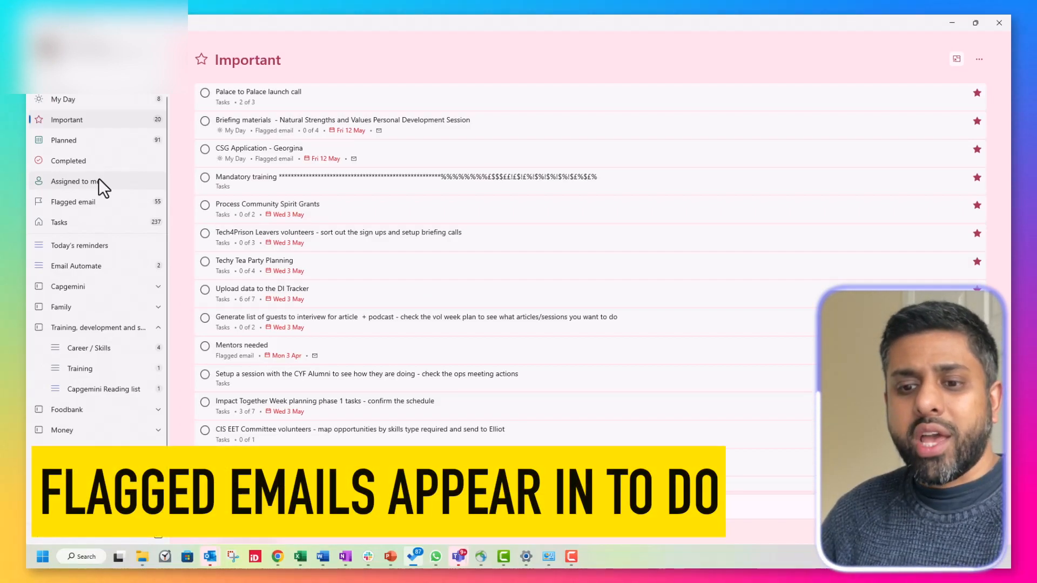
mouse_move(89, 202)
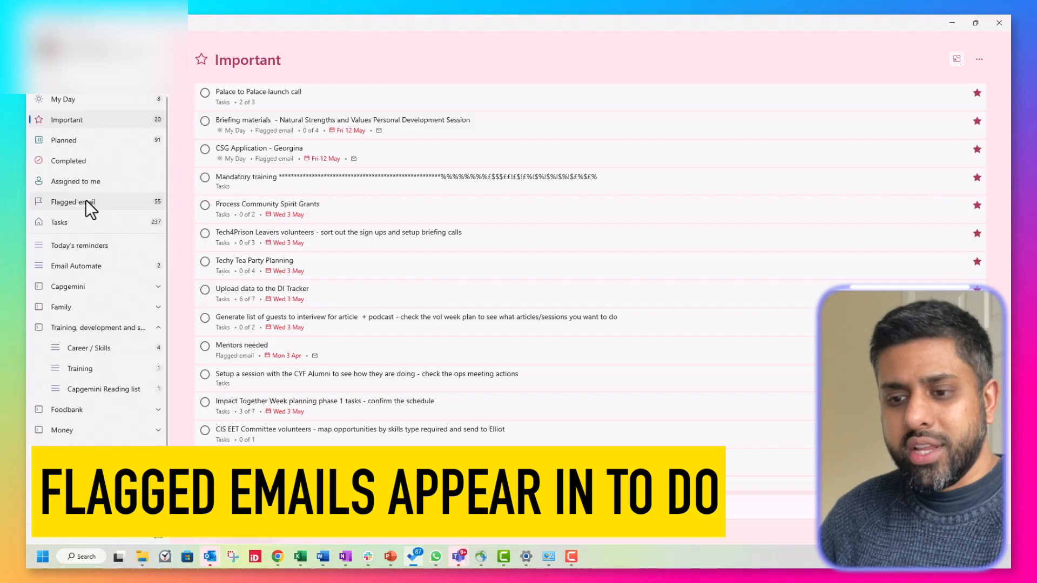
- Scroll through the Flagged email list's today, last week and earlier groups
left_click(72, 202)
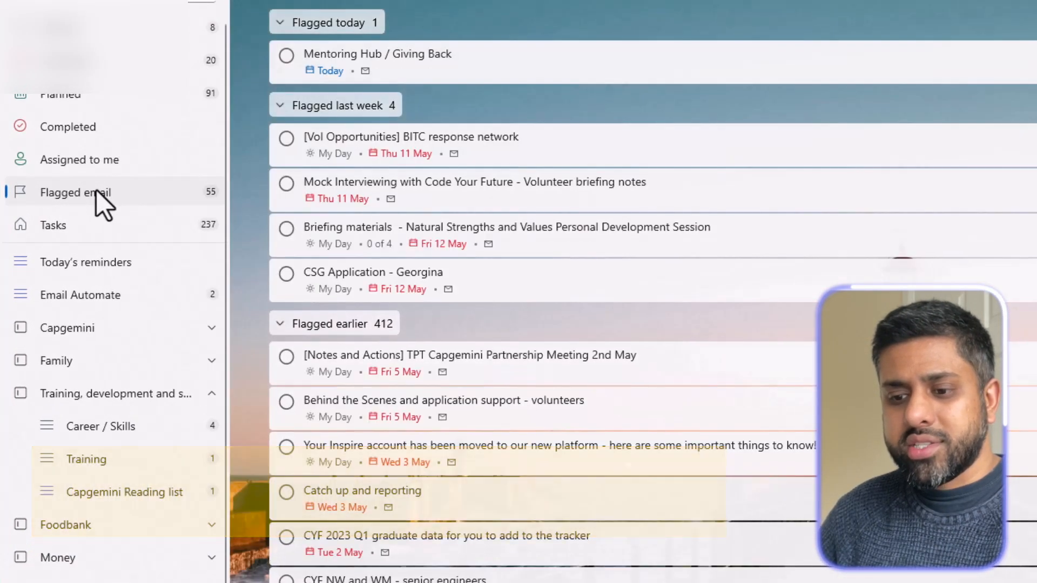
scroll("down", 3)
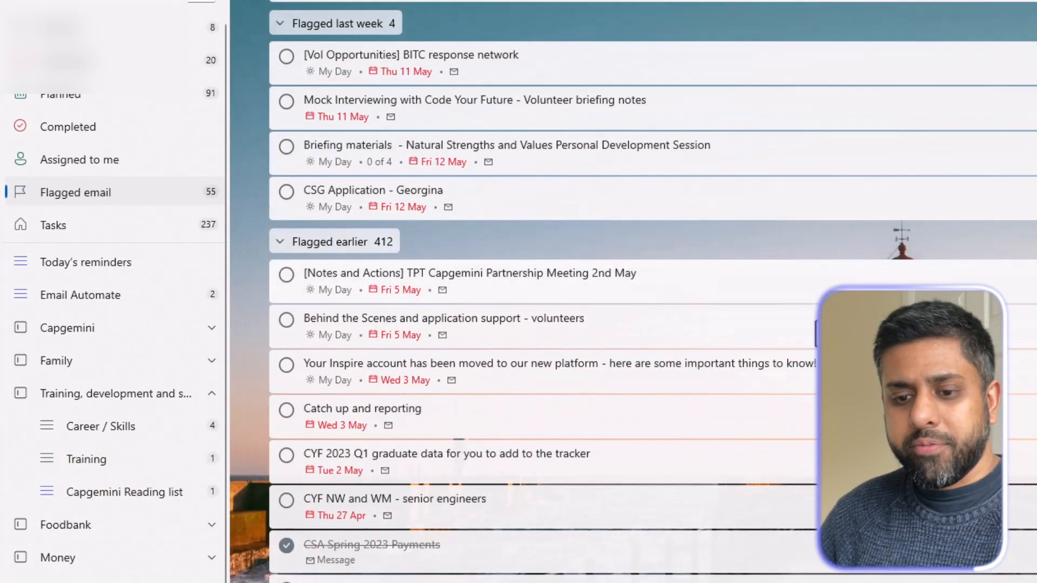
scroll("up", 3)
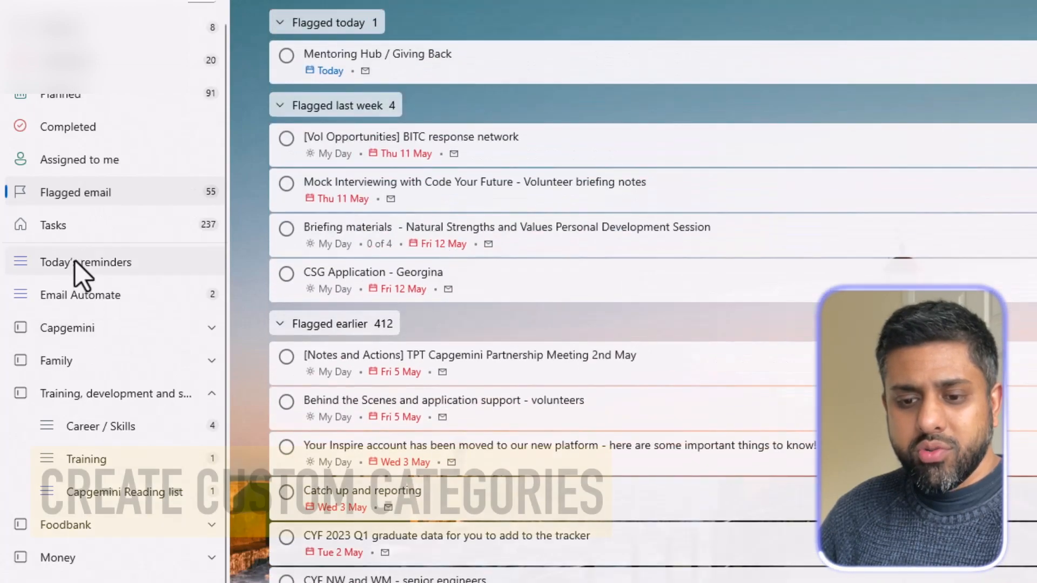
scroll("down", 3)
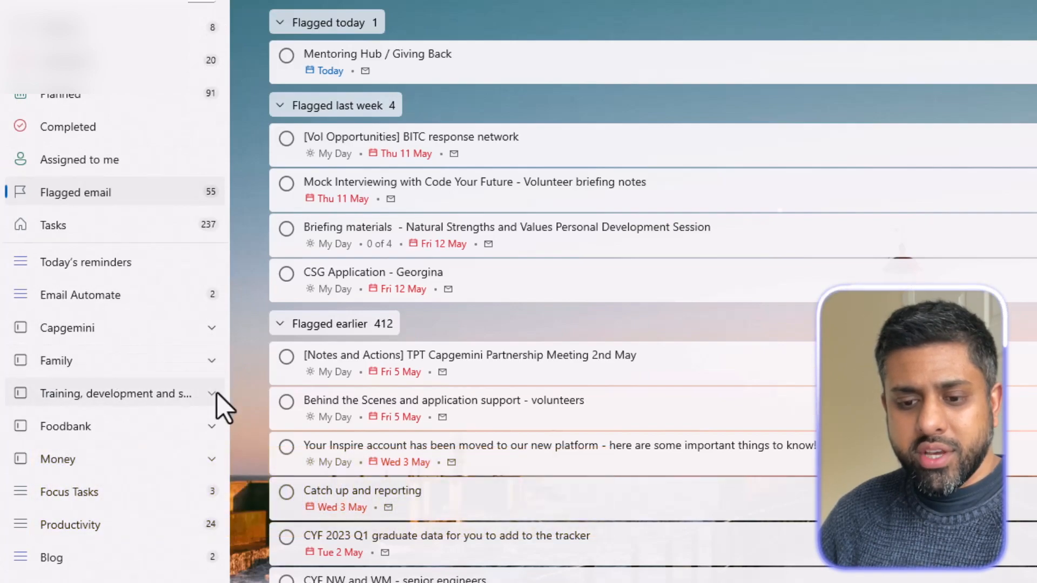
mouse_move(129, 529)
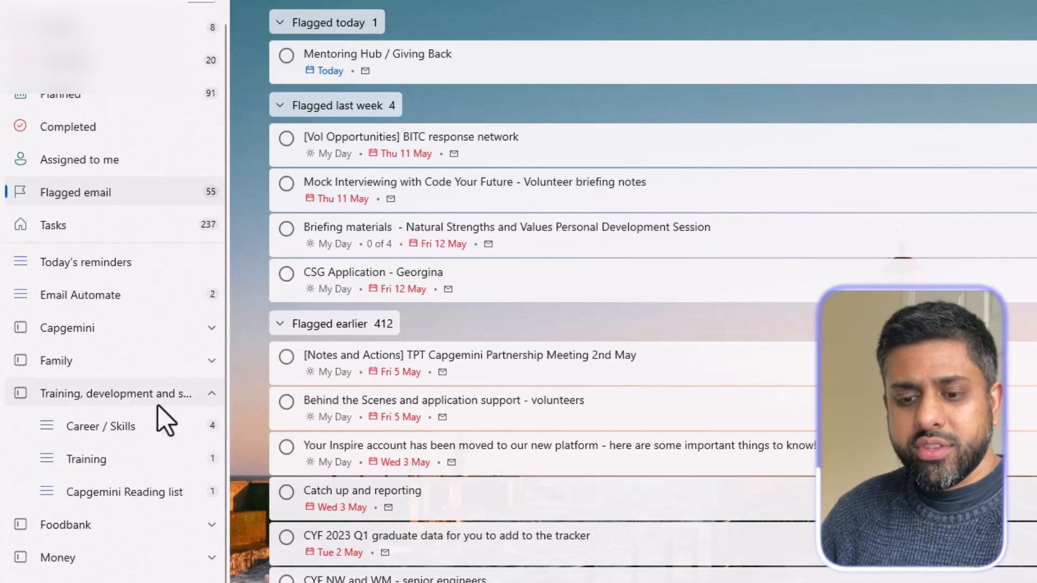
- Visit the Career / Skills and Email Automate lists, then return to My Day's eight tasks
left_click(102, 426)
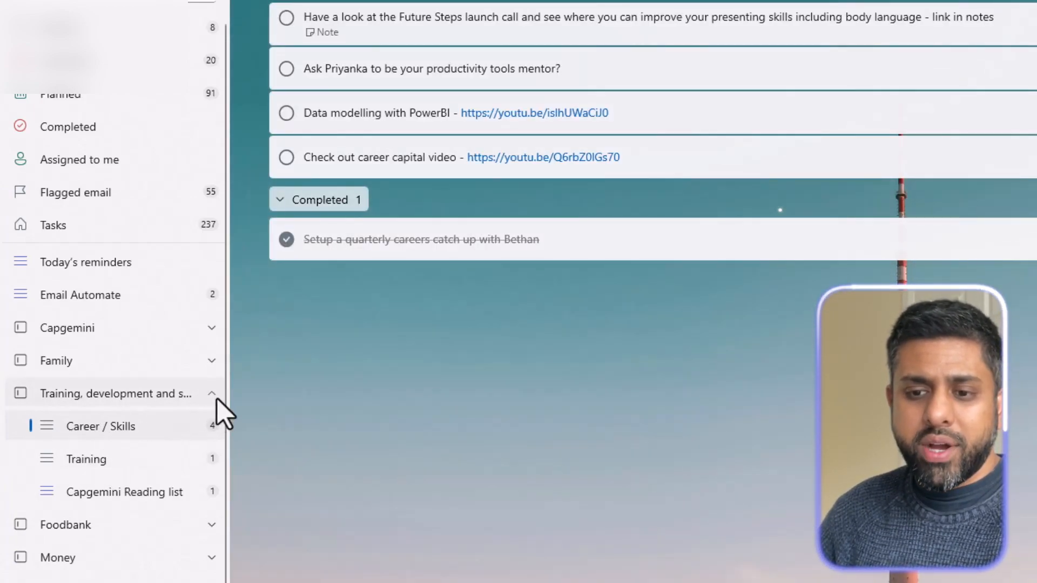
left_click(81, 294)
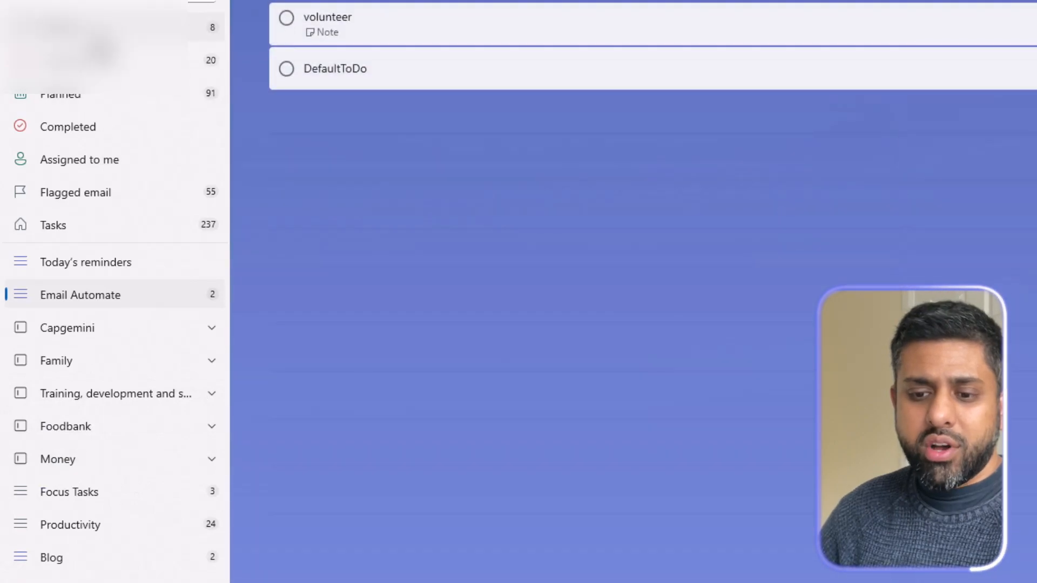
left_click(86, 258)
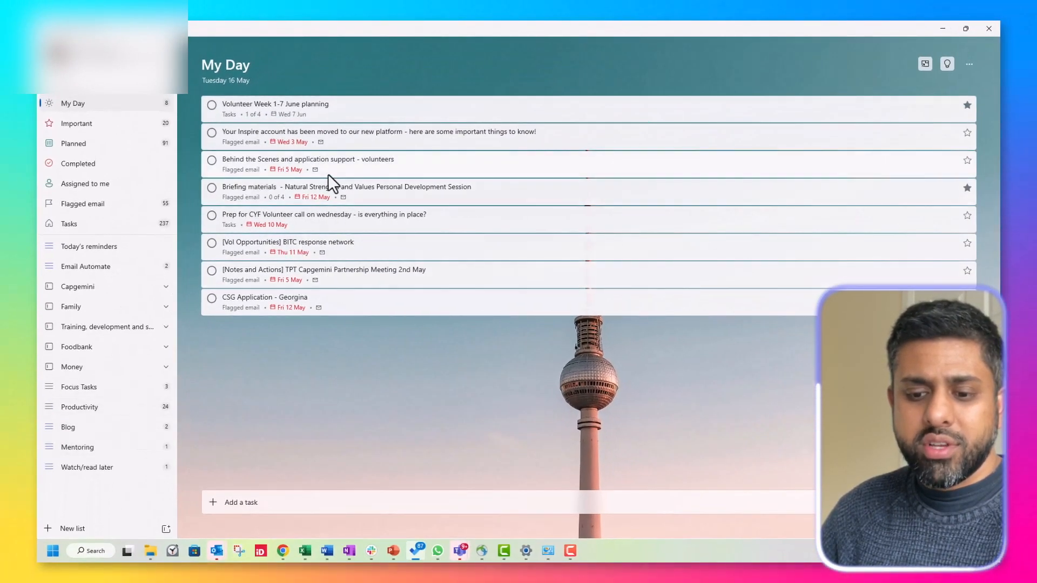
mouse_move(90, 252)
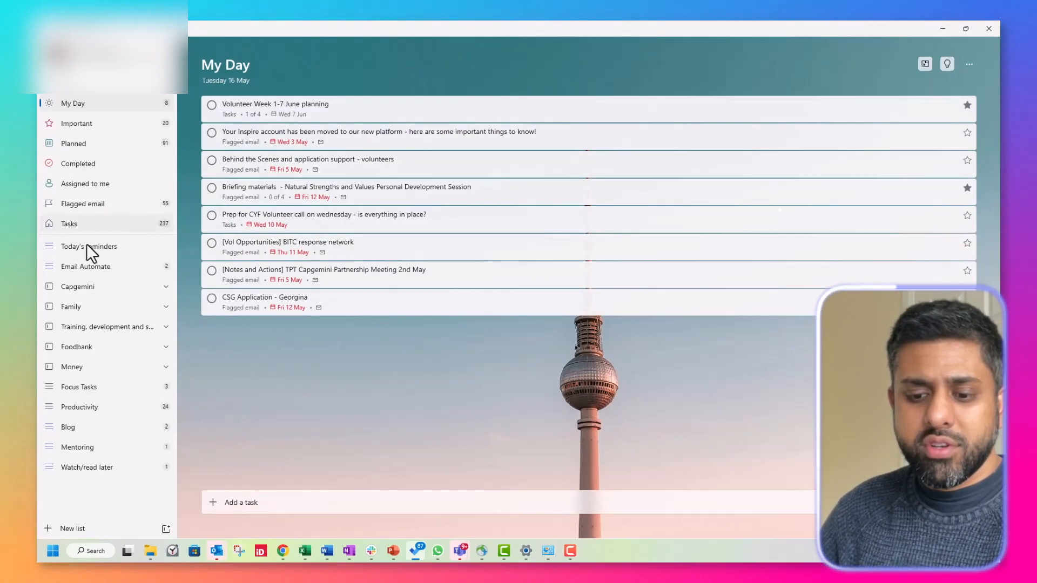
mouse_move(86, 199)
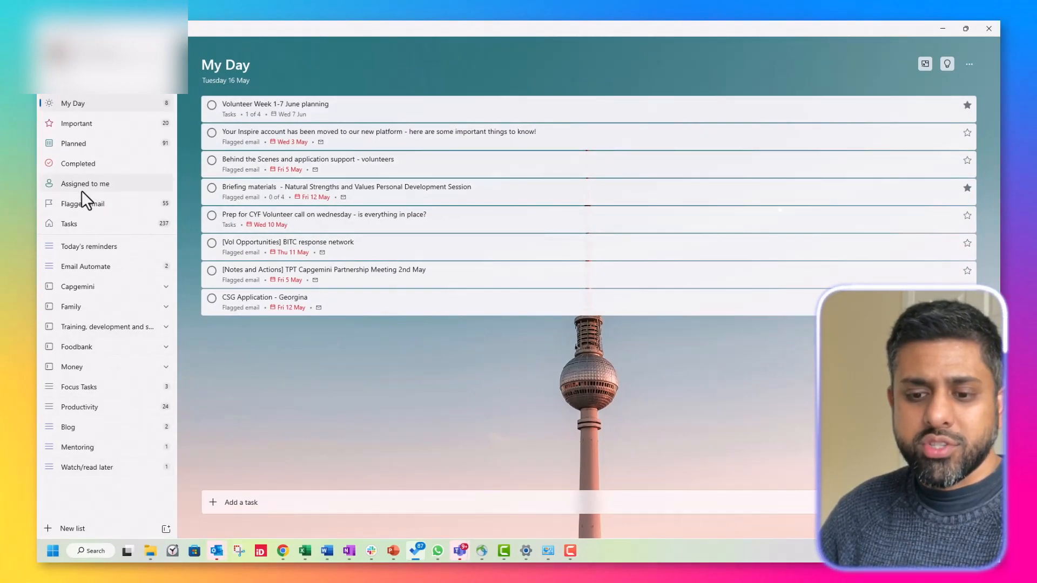
mouse_move(116, 350)
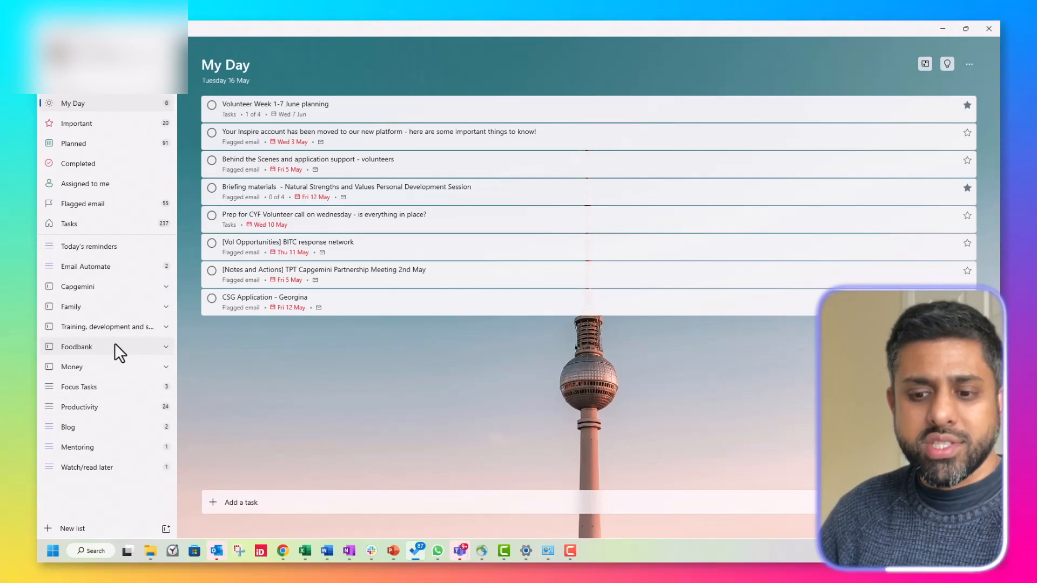
mouse_move(115, 376)
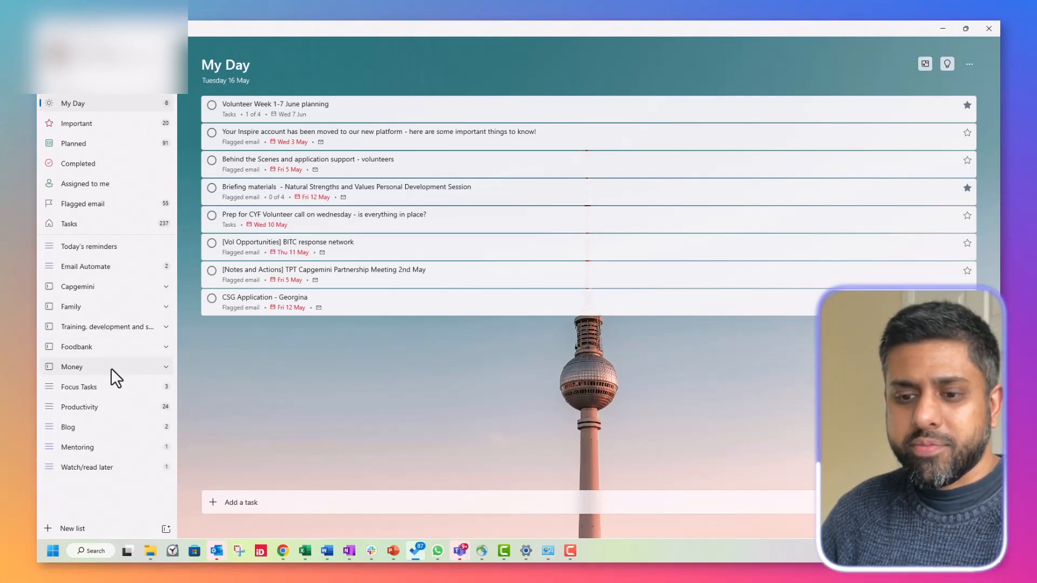
mouse_move(114, 390)
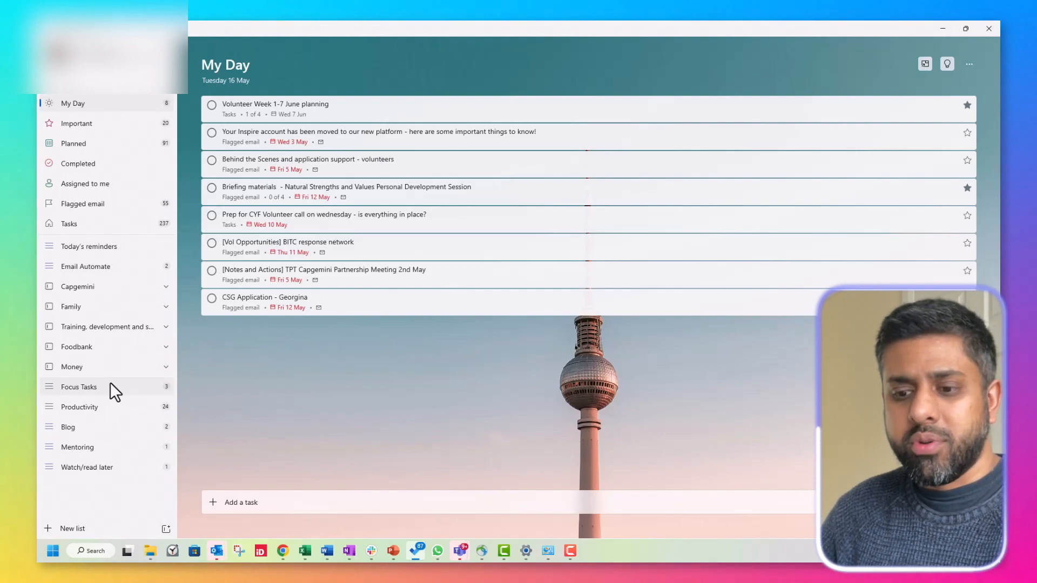
mouse_move(219, 404)
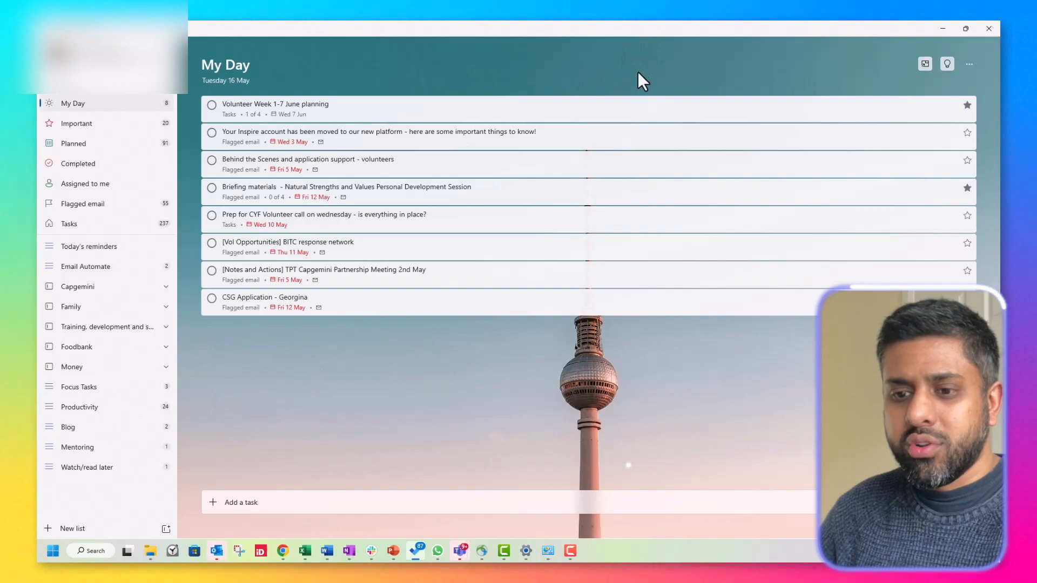
mouse_move(650, 72)
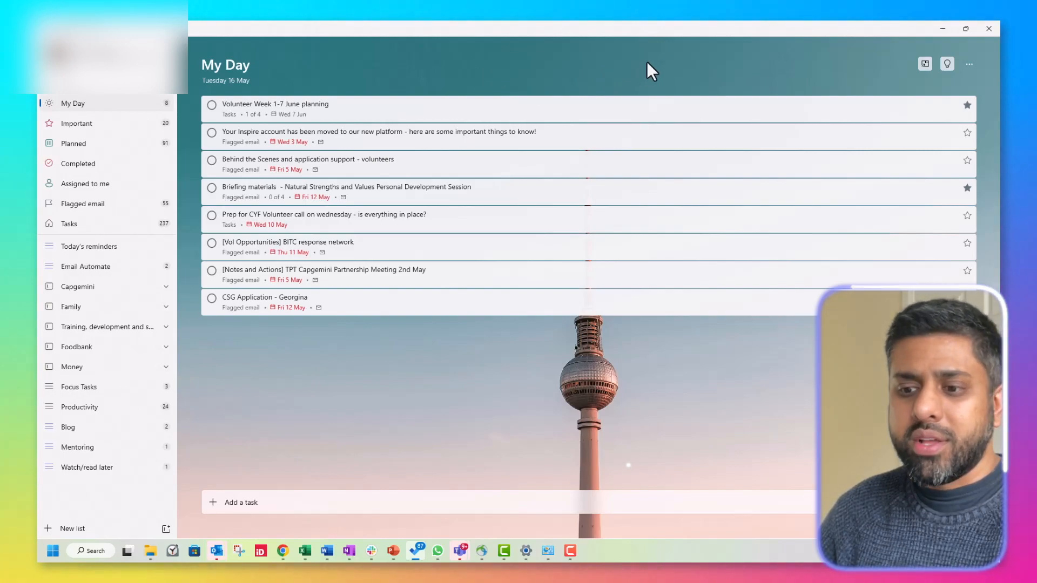
mouse_move(735, 43)
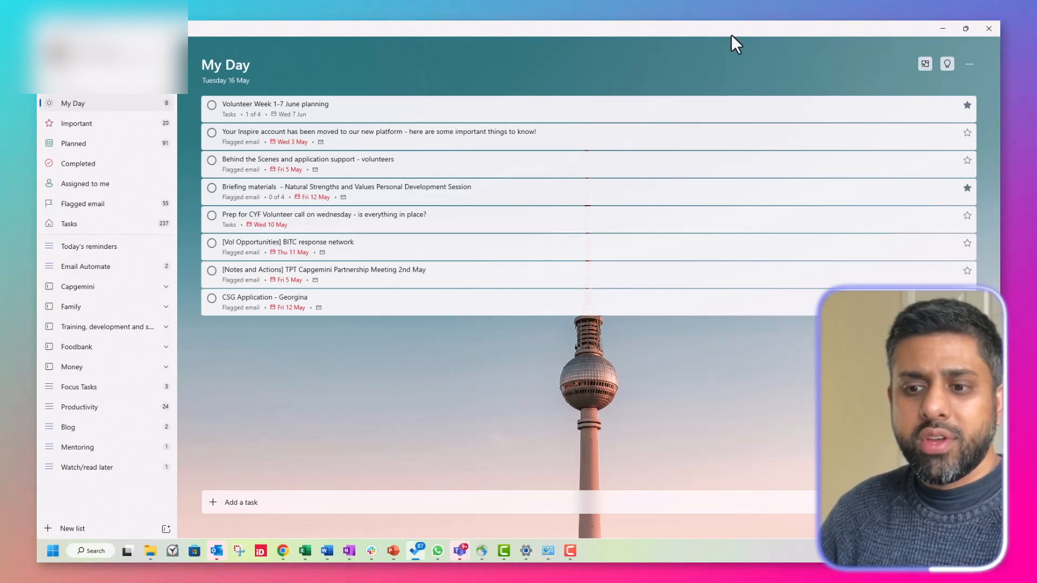